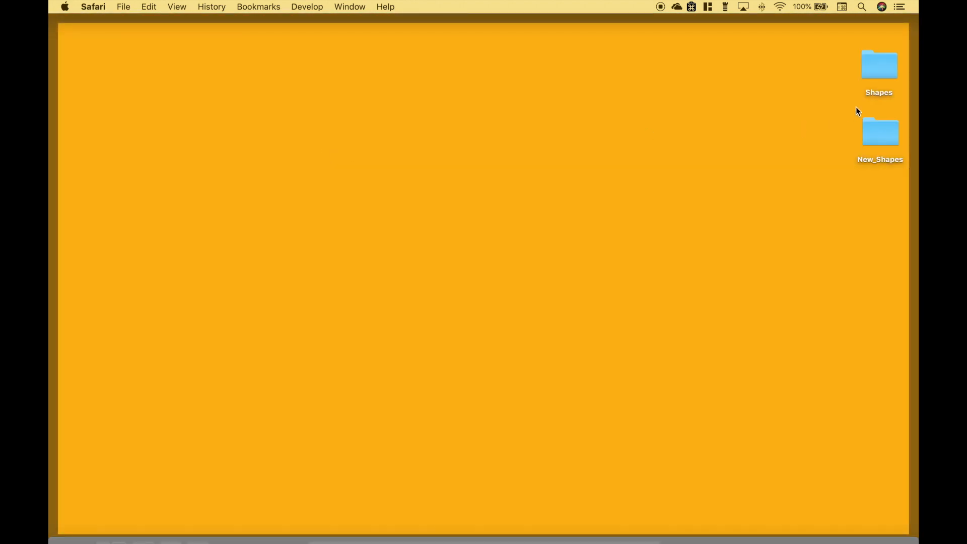
Open the desktop Shapes folder in Finder and preview a PNG shape such as shape5
click(878, 68)
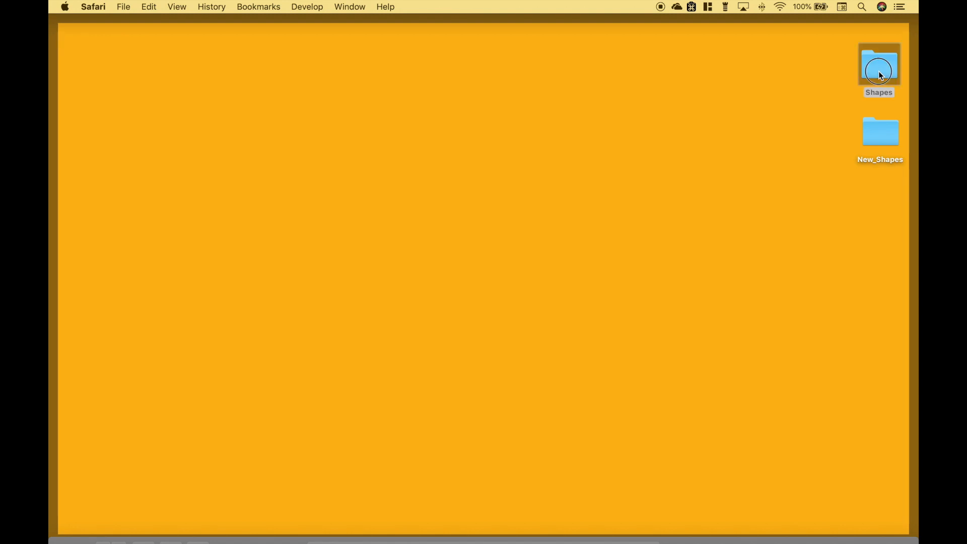
double_click(878, 66)
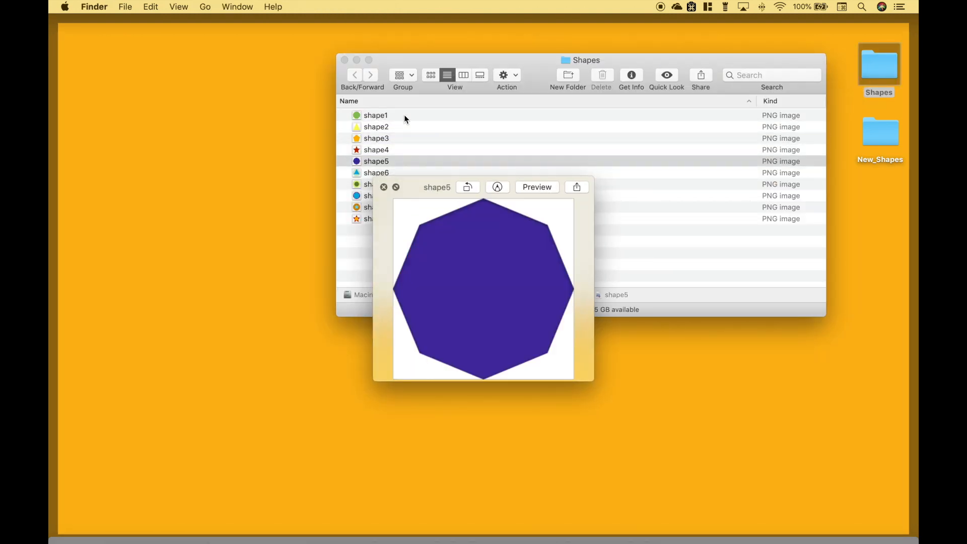
click(395, 187)
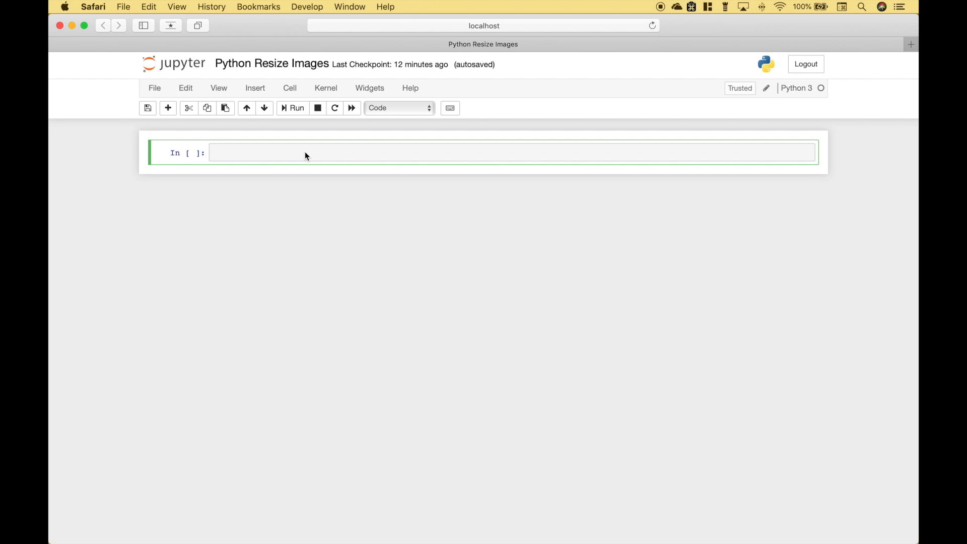
Write the 'from PIL import Image' and glob imports in the first notebook cell
text(from PIL import Image)
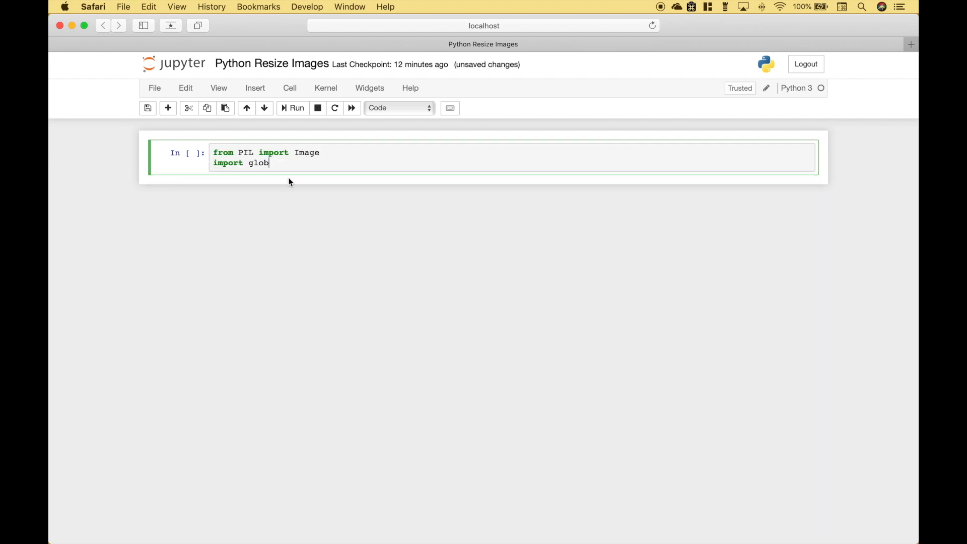
mouse_move(283, 151)
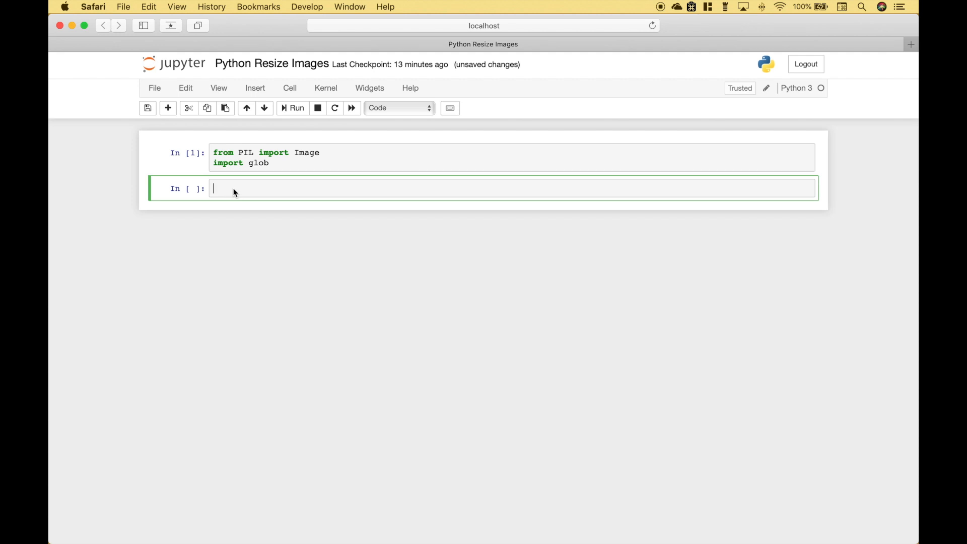
mouse_move(233, 189)
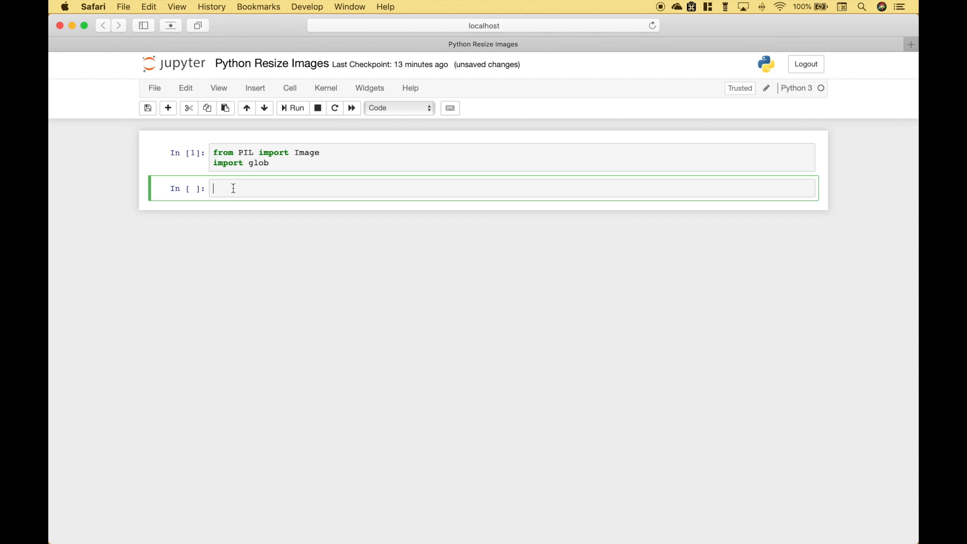
Write and run a '# display image characteristics' cell that opens shape1.png, prints format, size, mode, and shows it
text(# display image characteristics)
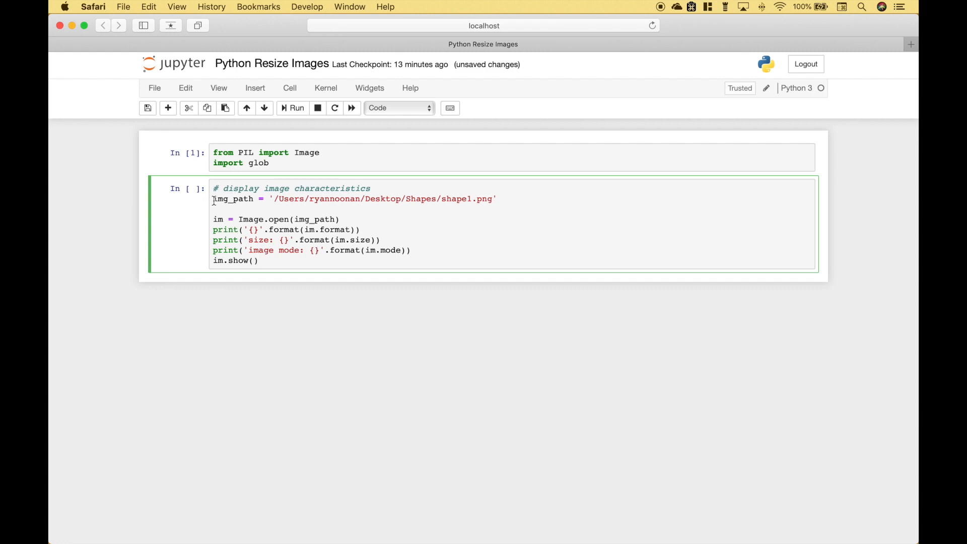
drag(213, 198, 497, 198)
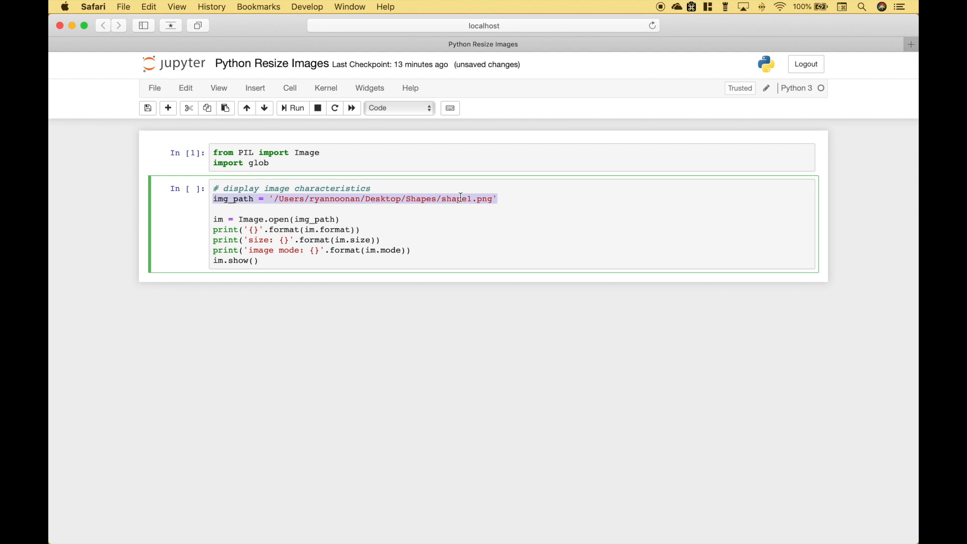
double_click(420, 198)
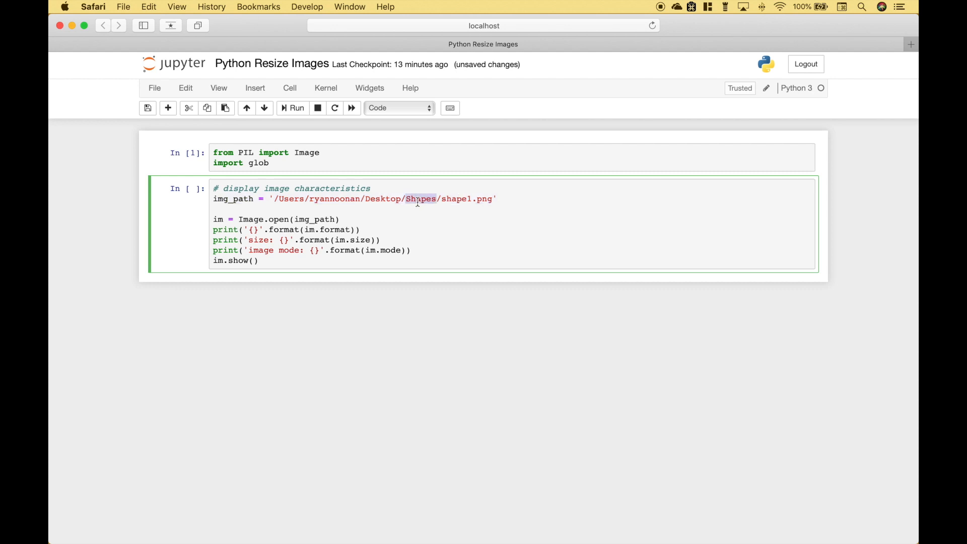
double_click(455, 198)
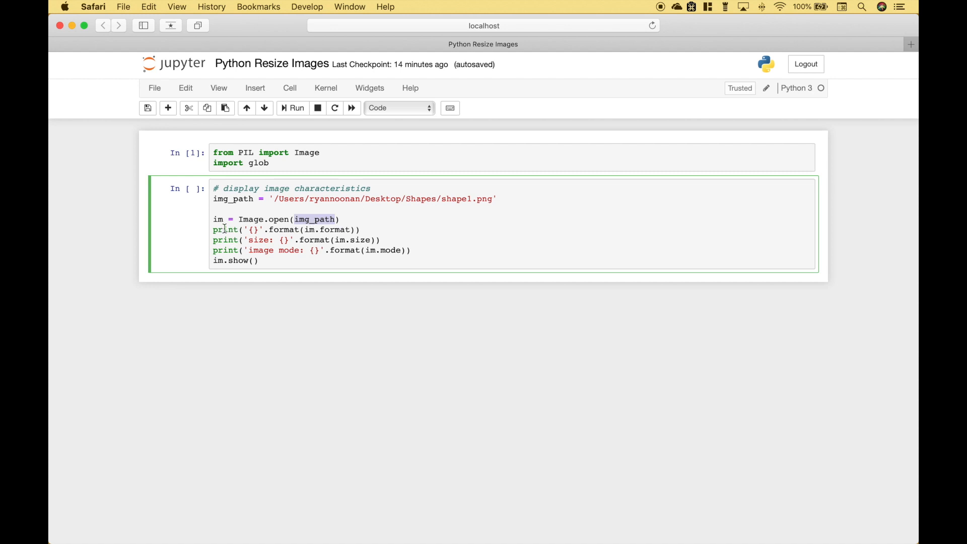
double_click(335, 229)
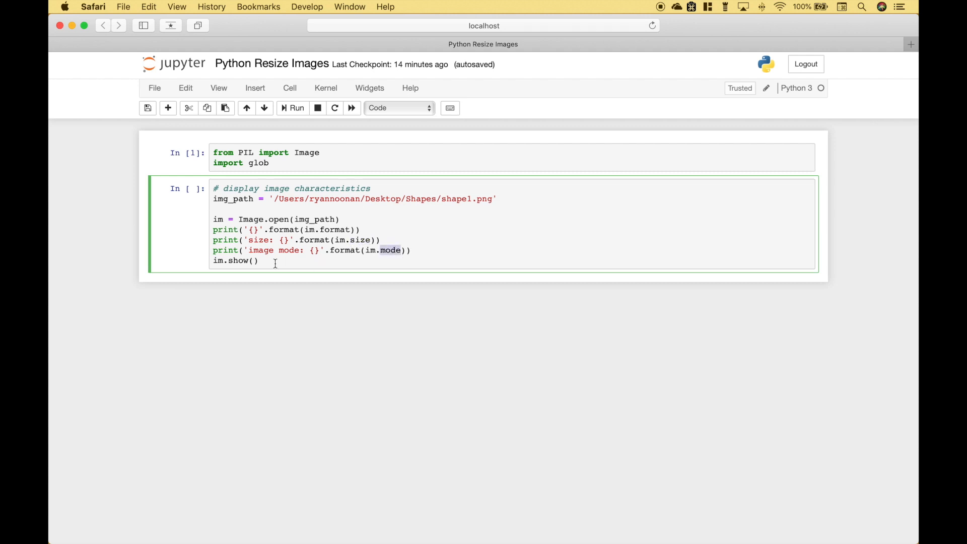
mouse_move(246, 261)
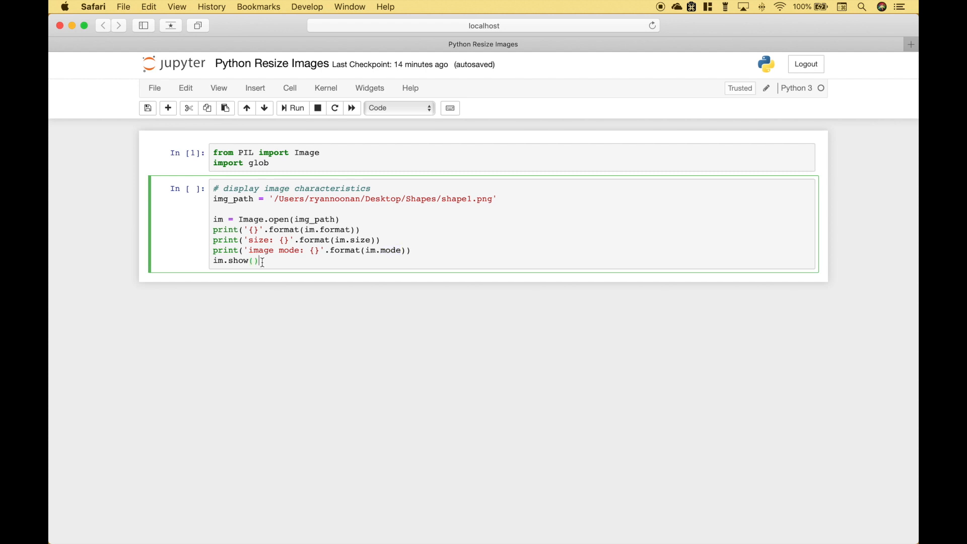
click(296, 107)
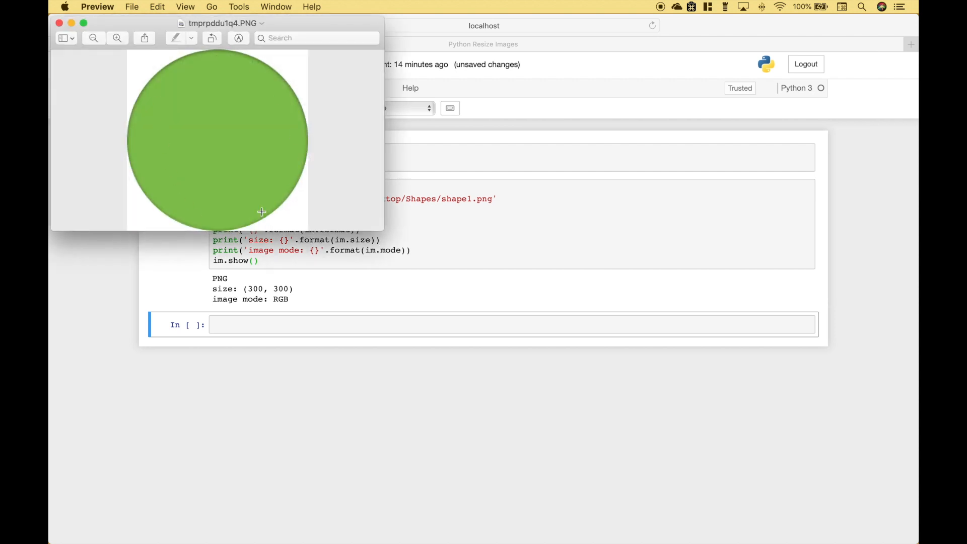
mouse_move(177, 165)
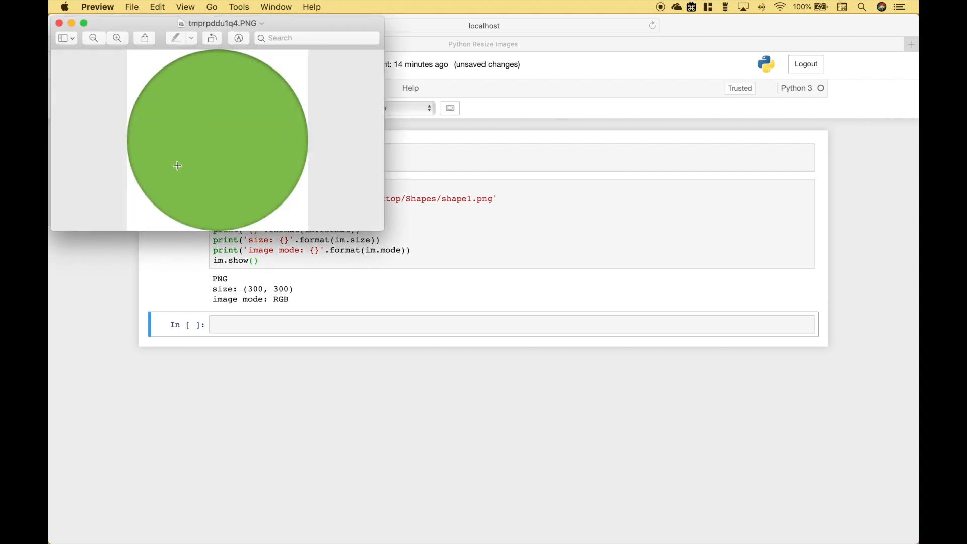
Quit Preview from its application menu after viewing the green circle
click(96, 7)
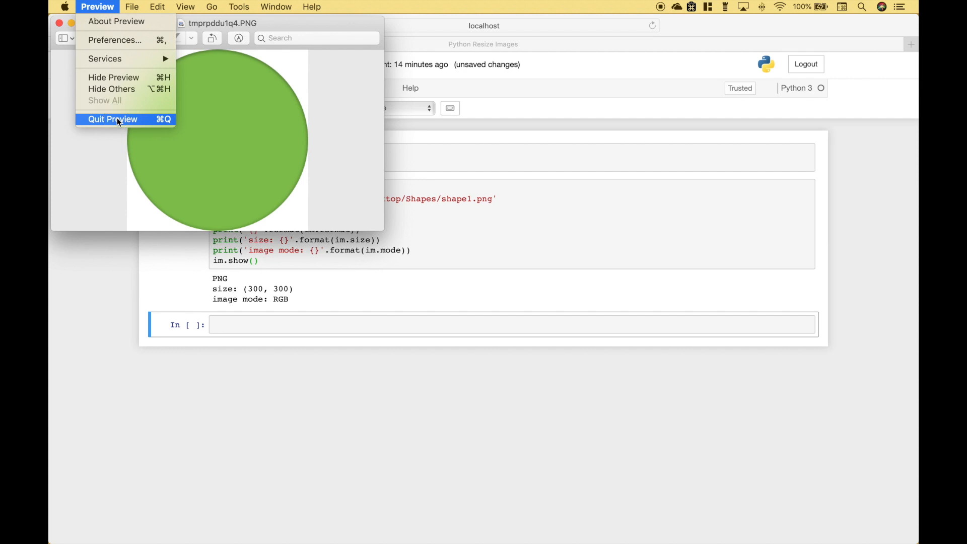
click(113, 119)
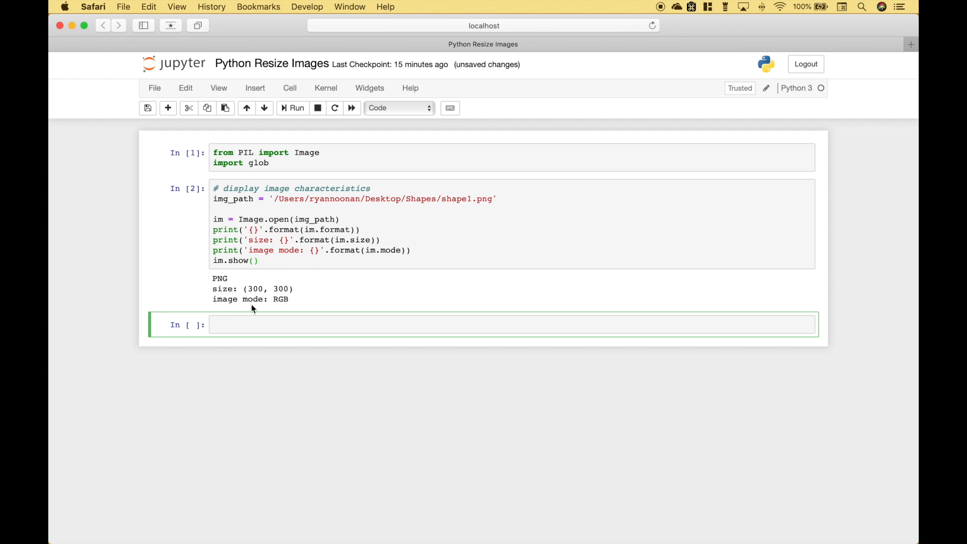
mouse_move(286, 312)
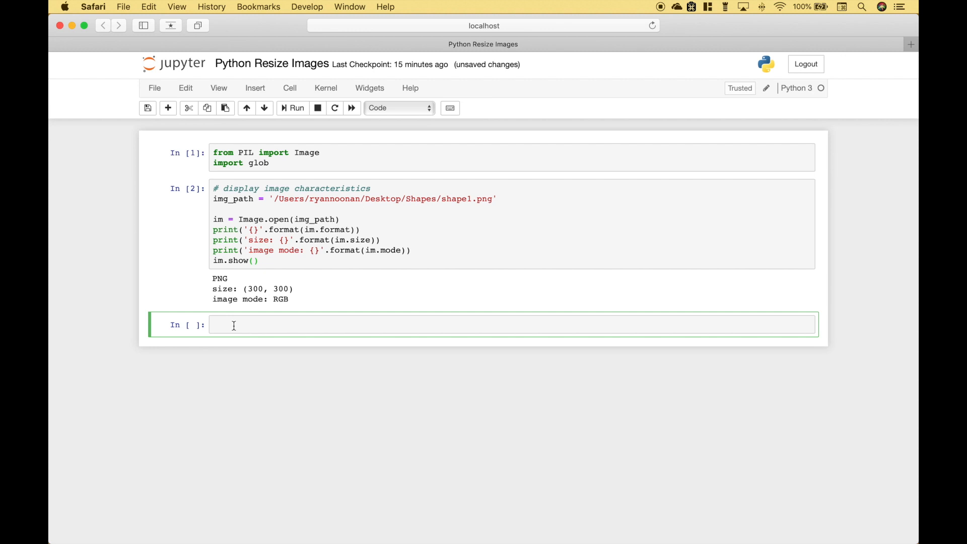
Write and run the '# empty lists' cell defining image_list = [] and resized_images = []
text(# empty lists)
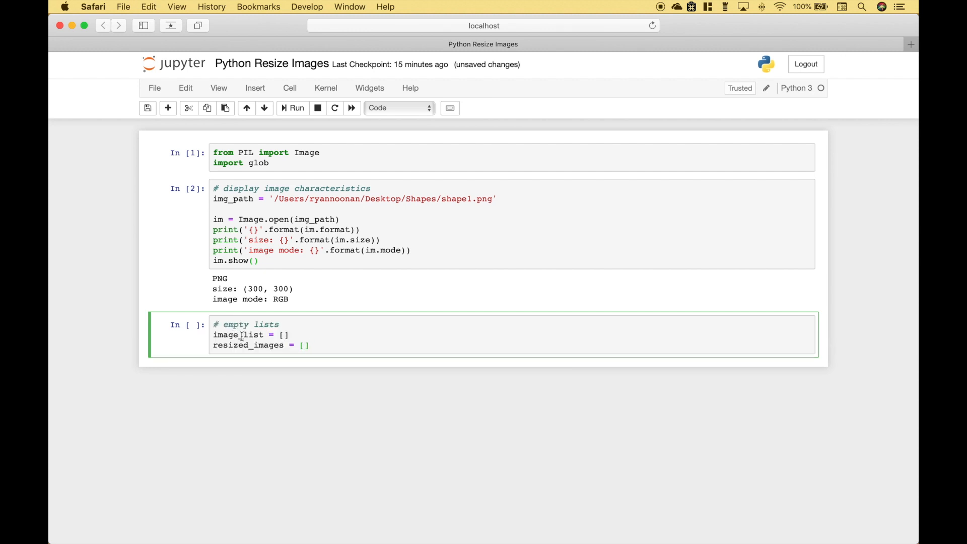
double_click(237, 334)
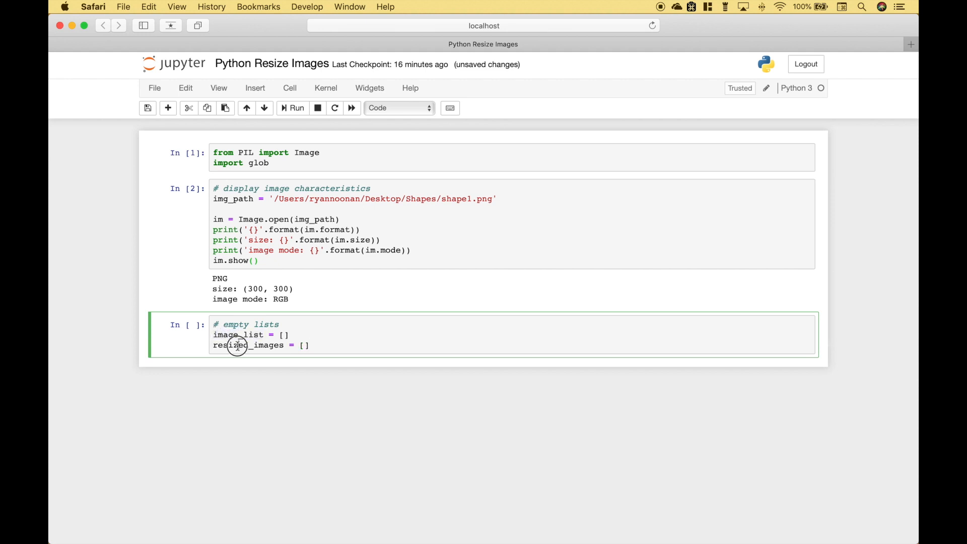
double_click(236, 344)
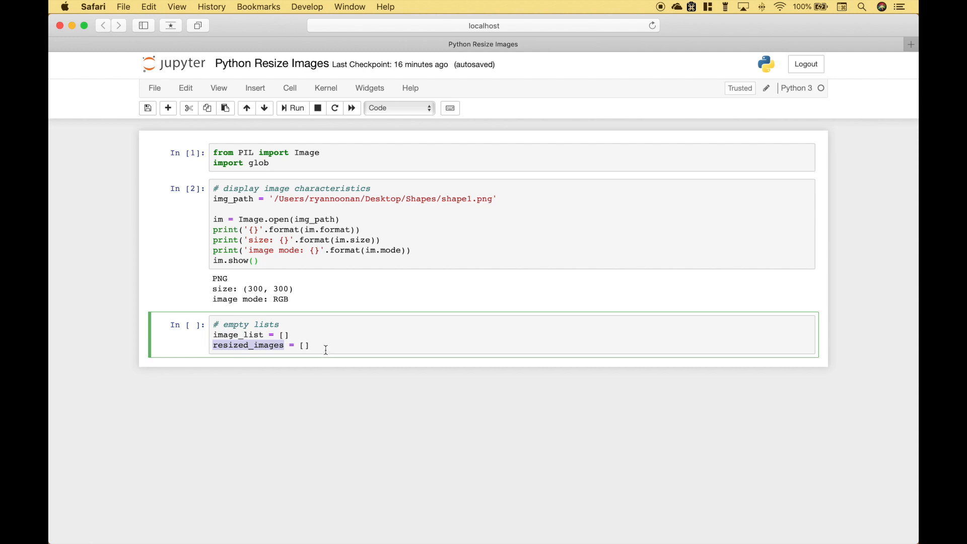
click(297, 107)
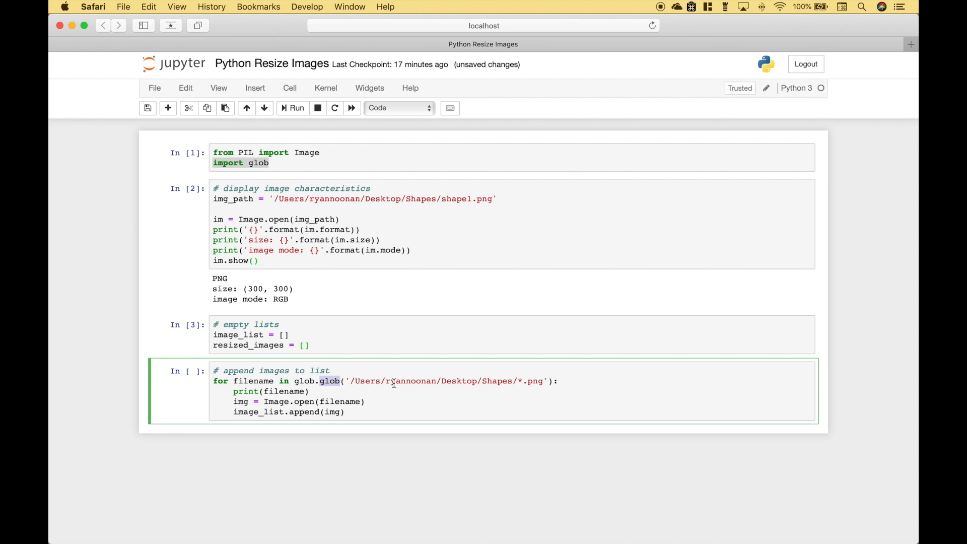
Run the glob loop over Shapes/*.png that prints, opens and appends each image to image_list
click(519, 381)
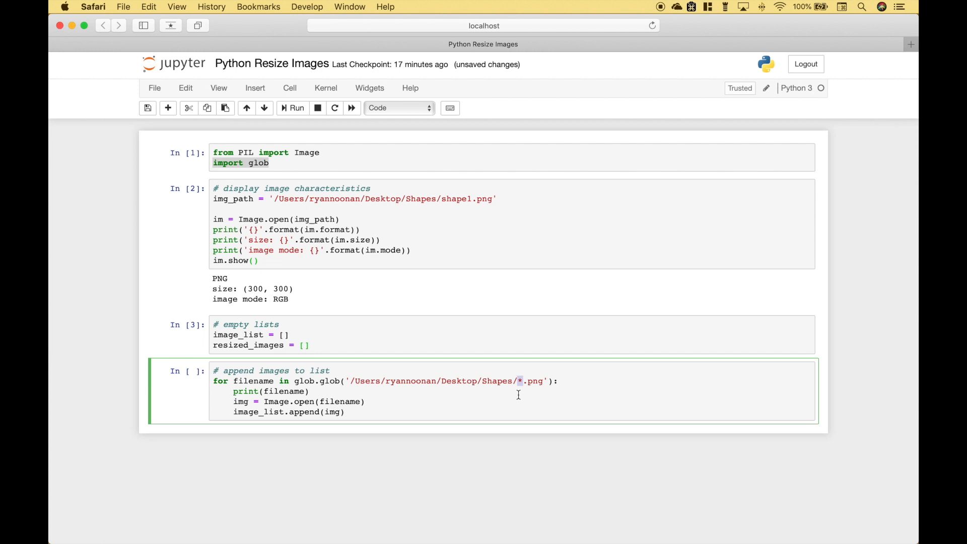
double_click(530, 381)
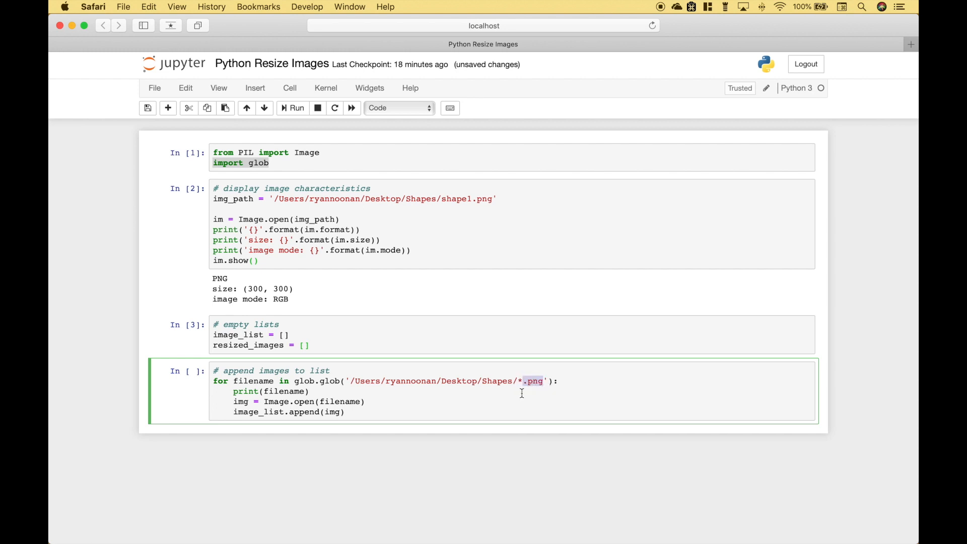
mouse_move(536, 393)
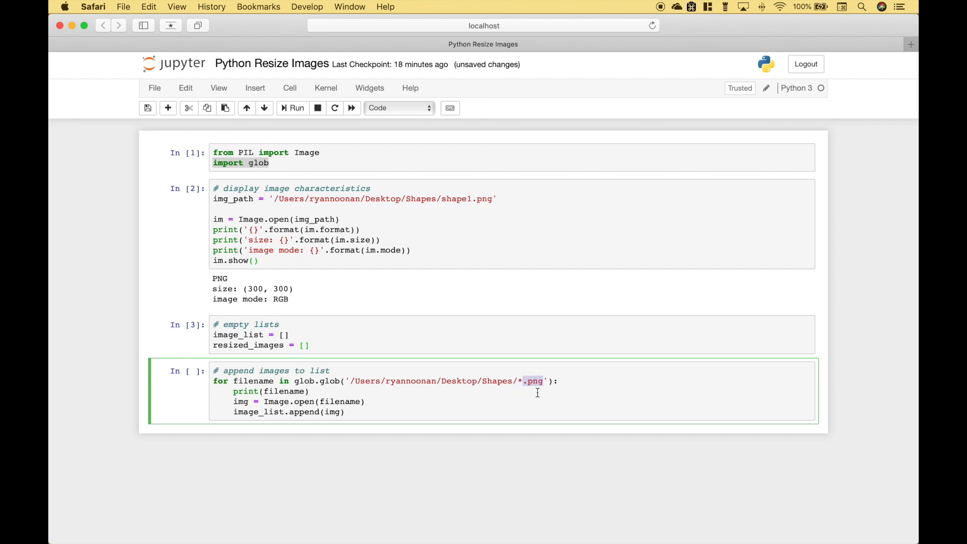
mouse_move(494, 409)
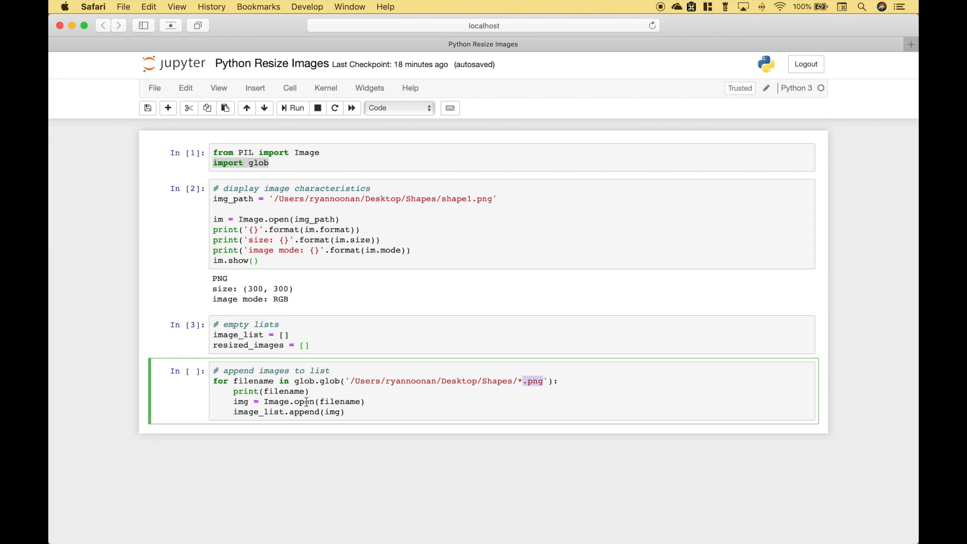
double_click(338, 401)
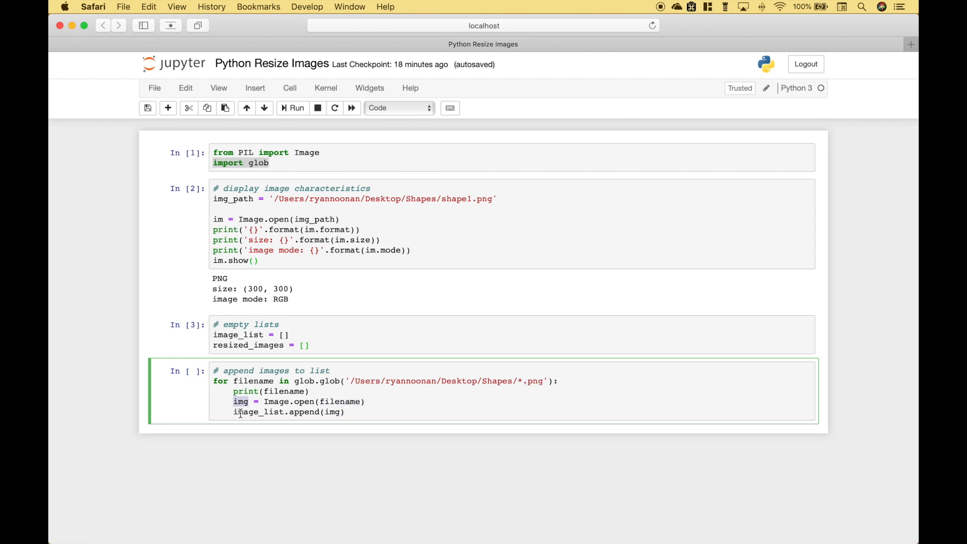
double_click(259, 412)
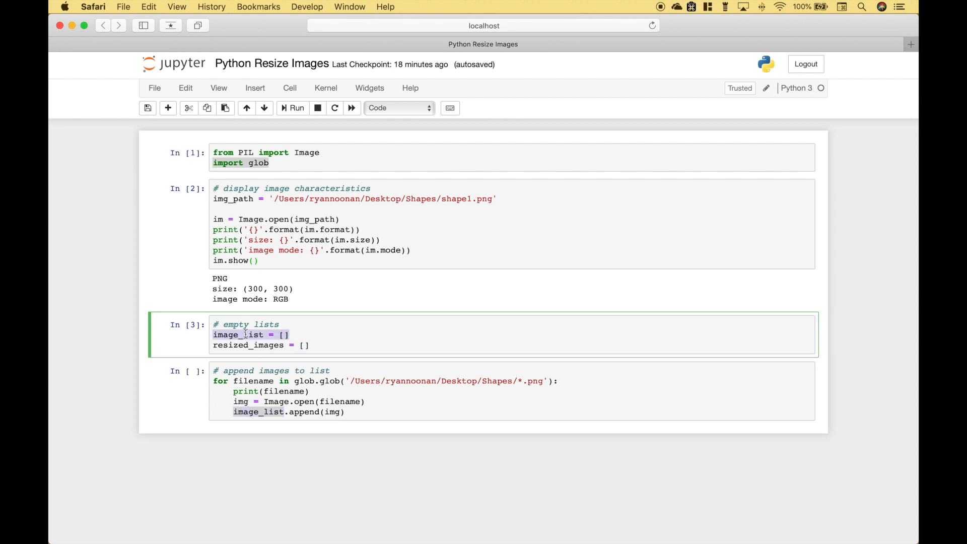
click(303, 412)
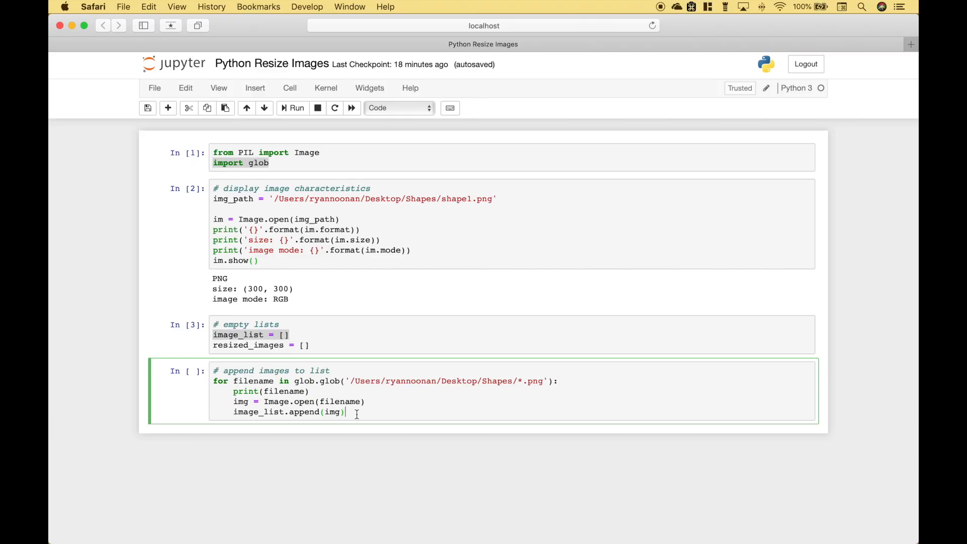
click(296, 107)
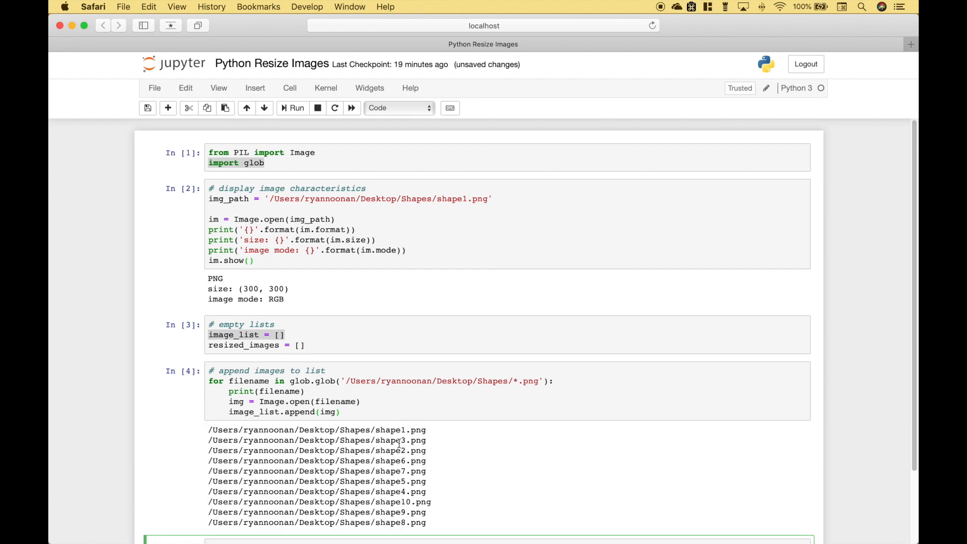
Write the '# append resized images to list' loop: show(), resize((900,900)), append to resized_images
click(237, 335)
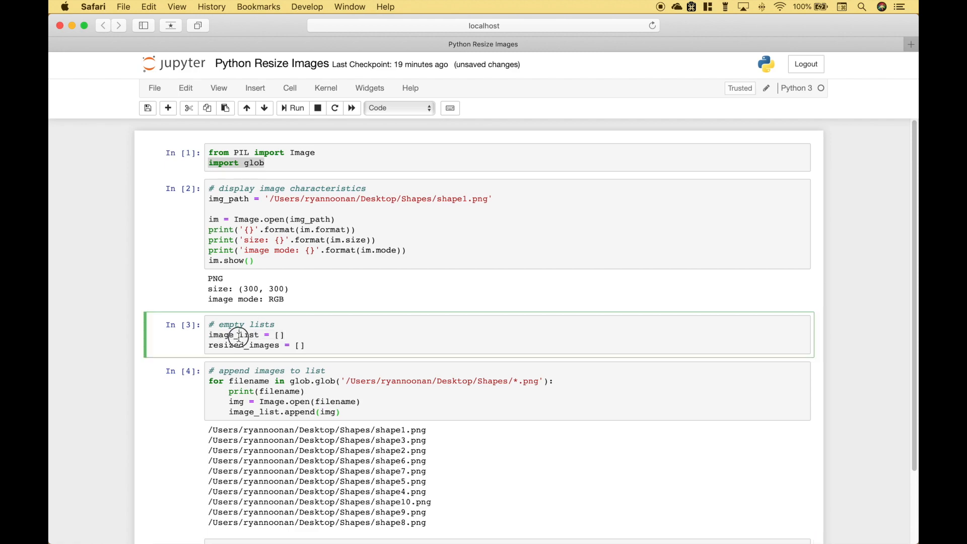
scroll(down, 3)
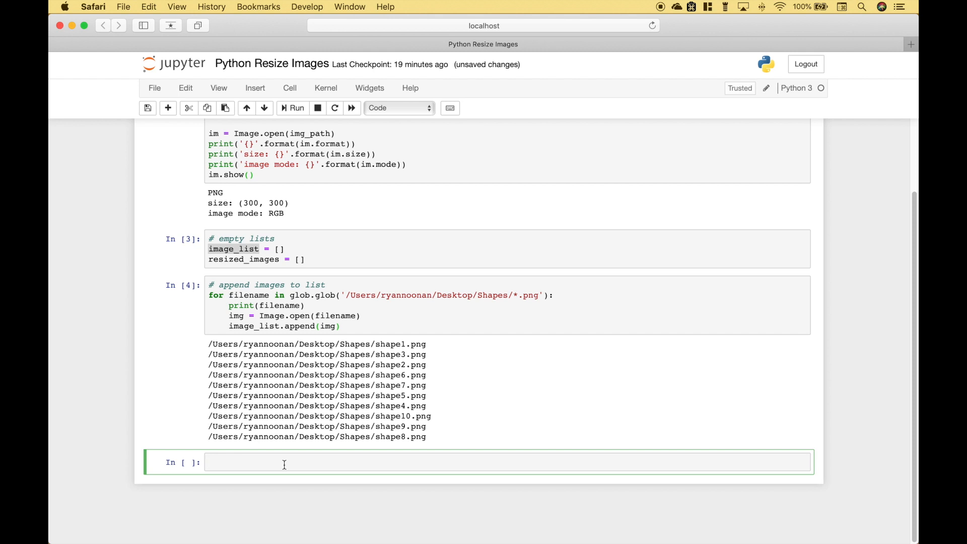
text(# append resized images to list)
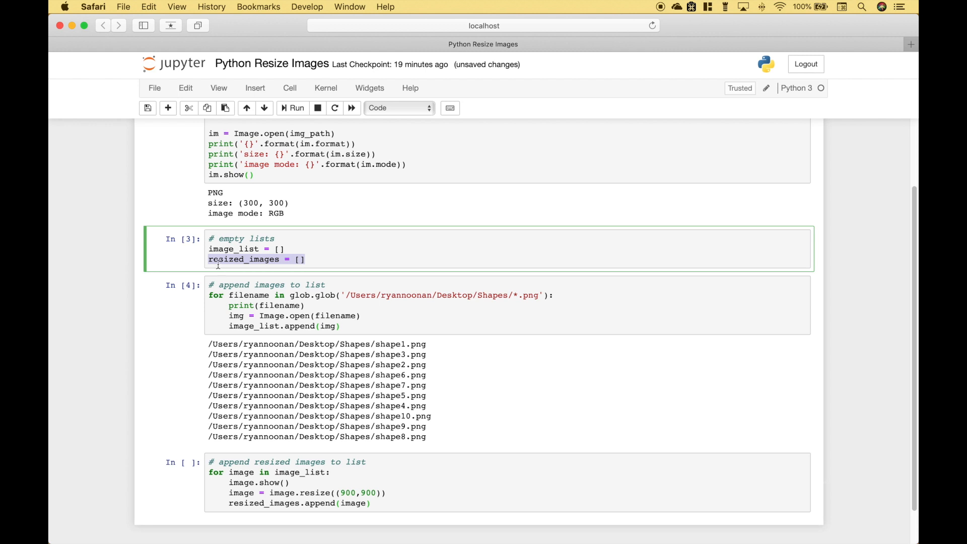
click(218, 483)
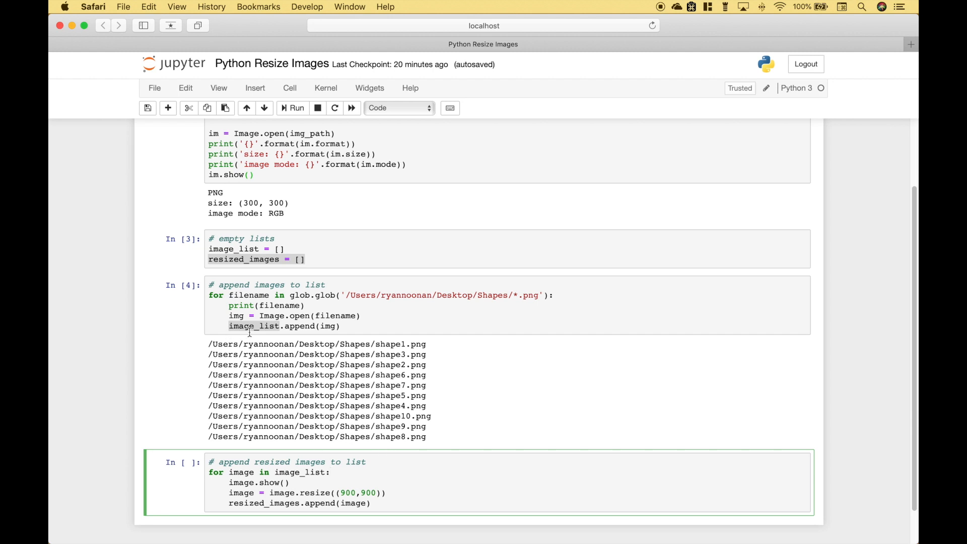
mouse_move(288, 483)
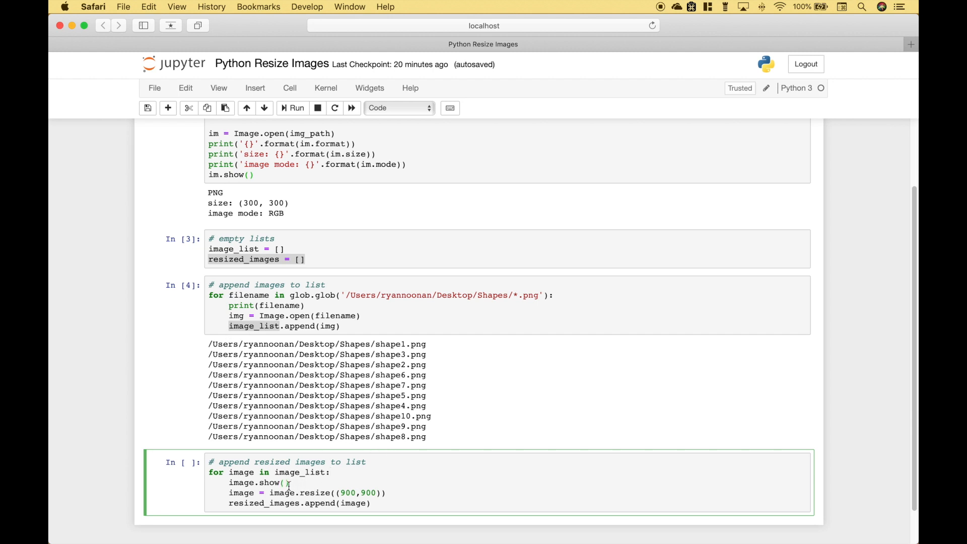
double_click(255, 482)
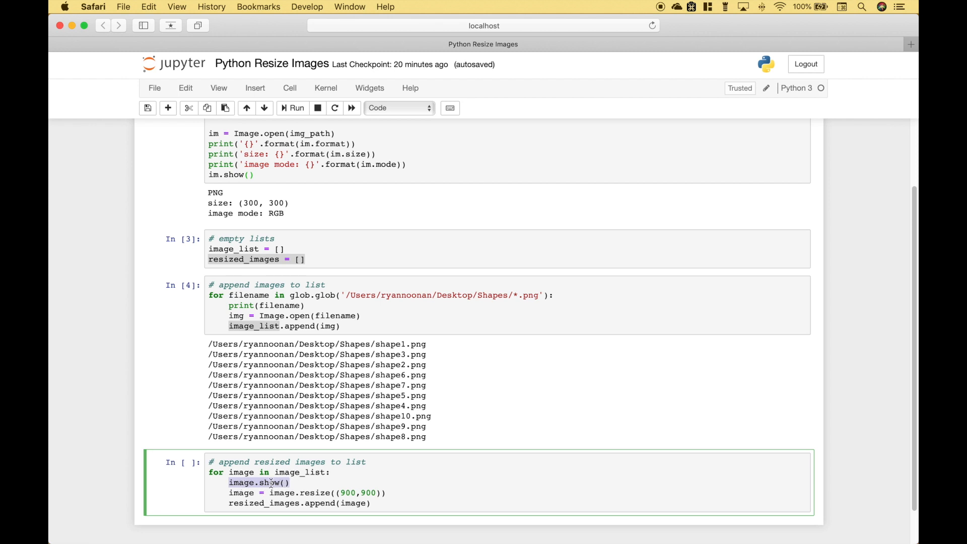
double_click(282, 493)
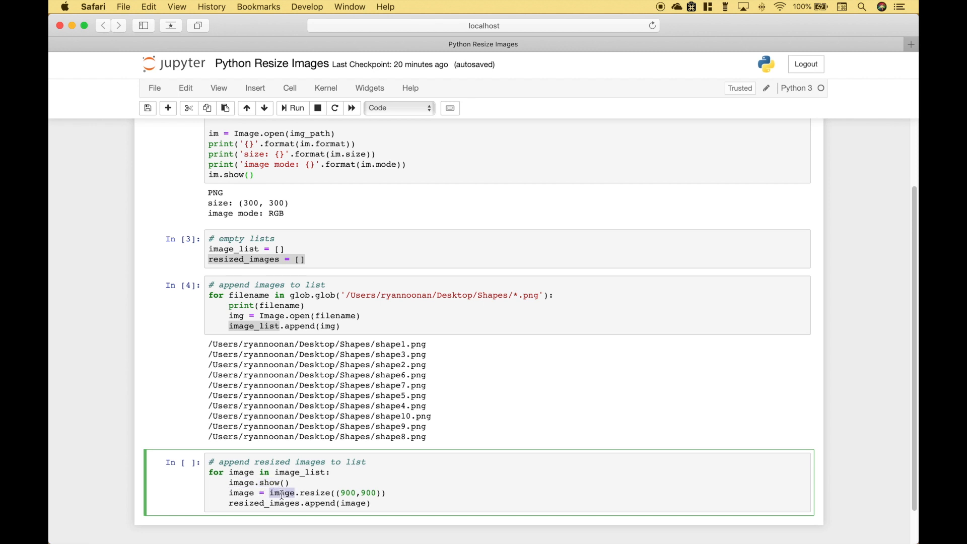
double_click(315, 492)
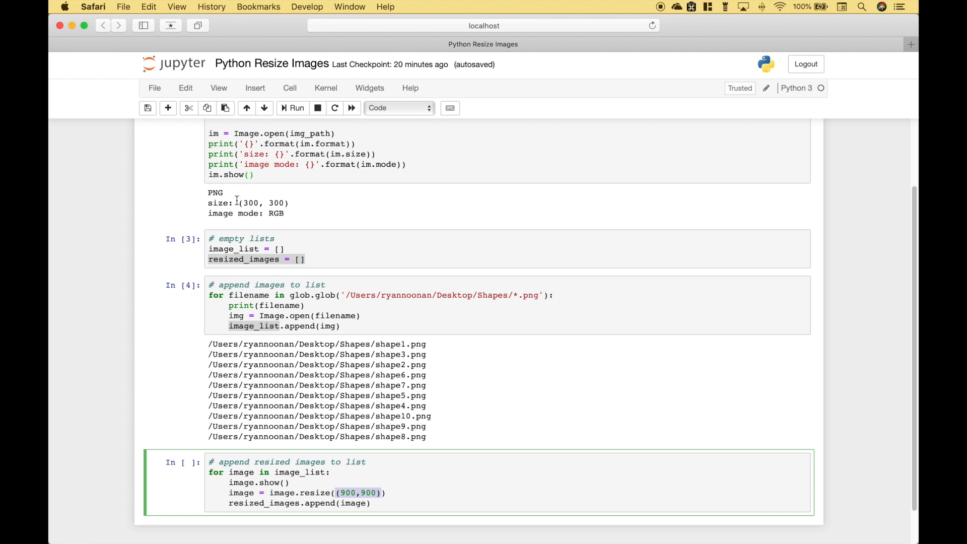
mouse_move(240, 202)
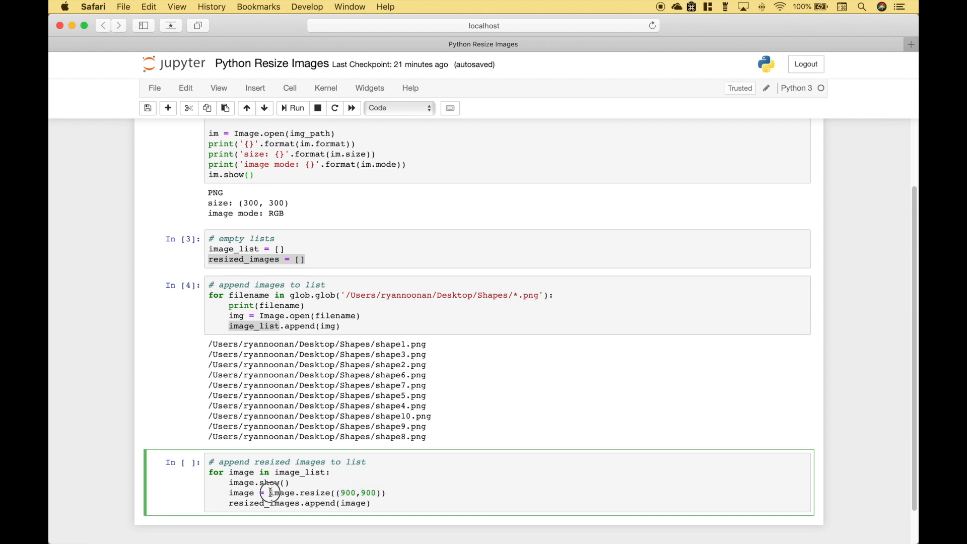
double_click(241, 492)
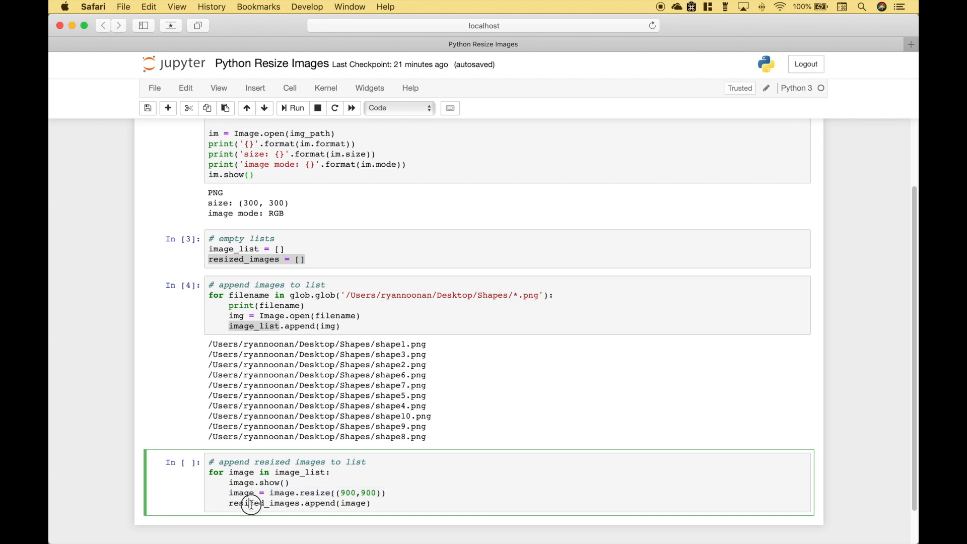
double_click(263, 503)
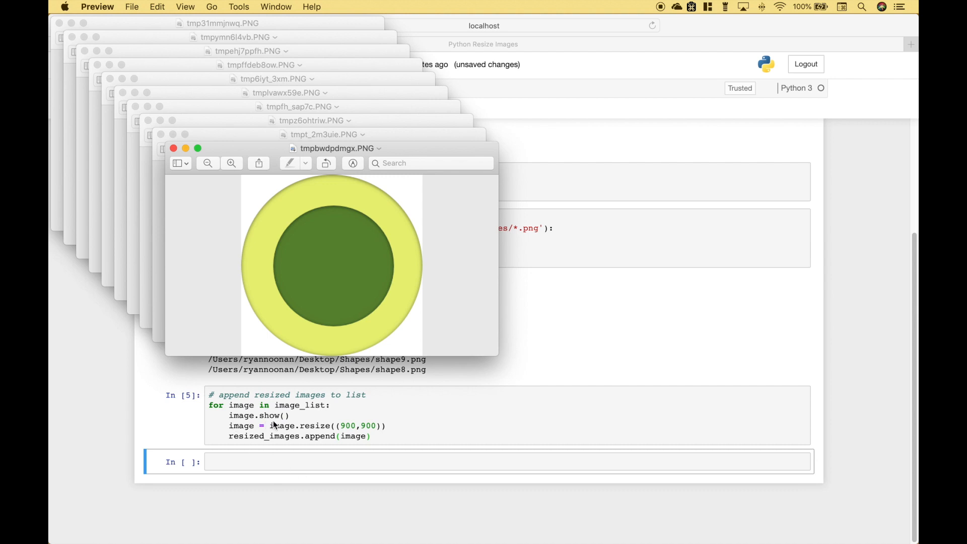
mouse_move(126, 97)
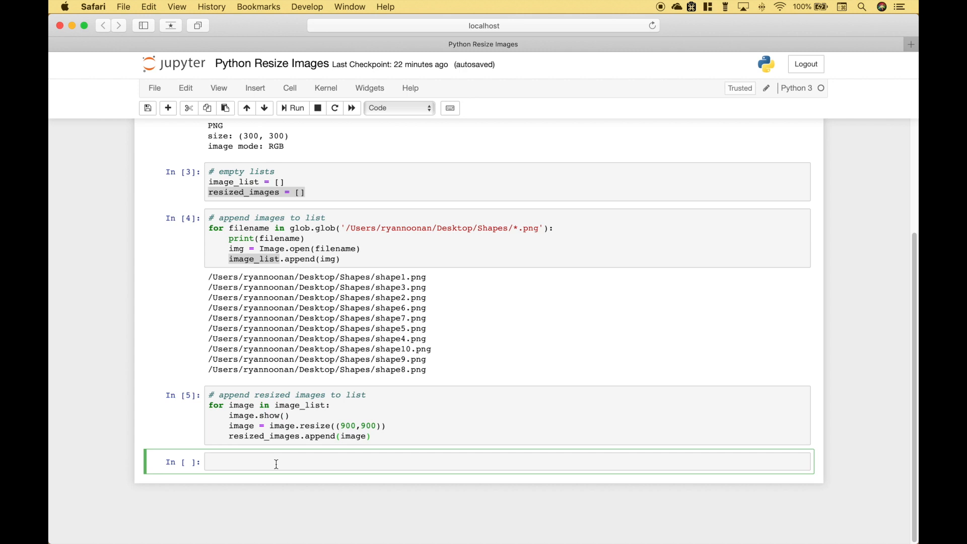
Start the '# save resized images to new folder' cell and point out the New_Shapes folder
text(# save resized images to new folder)
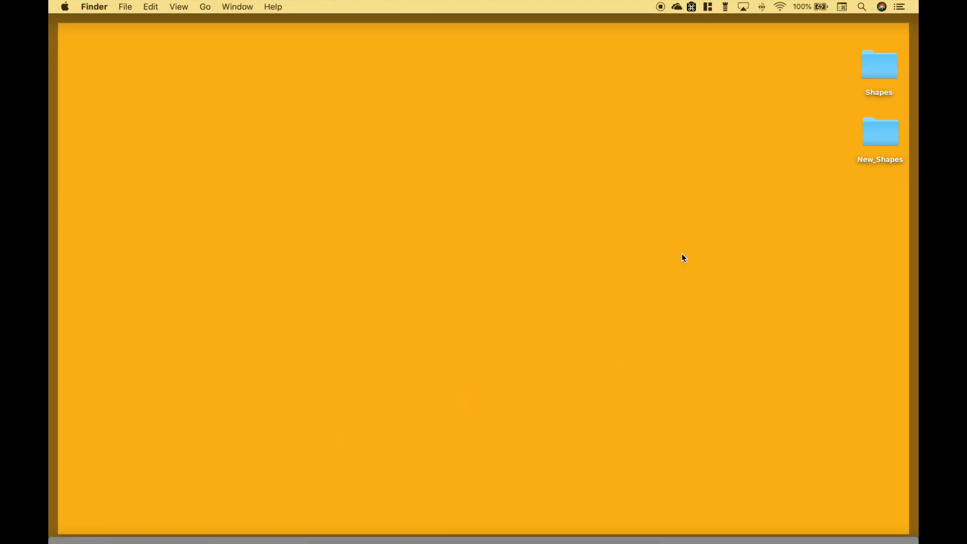
click(880, 130)
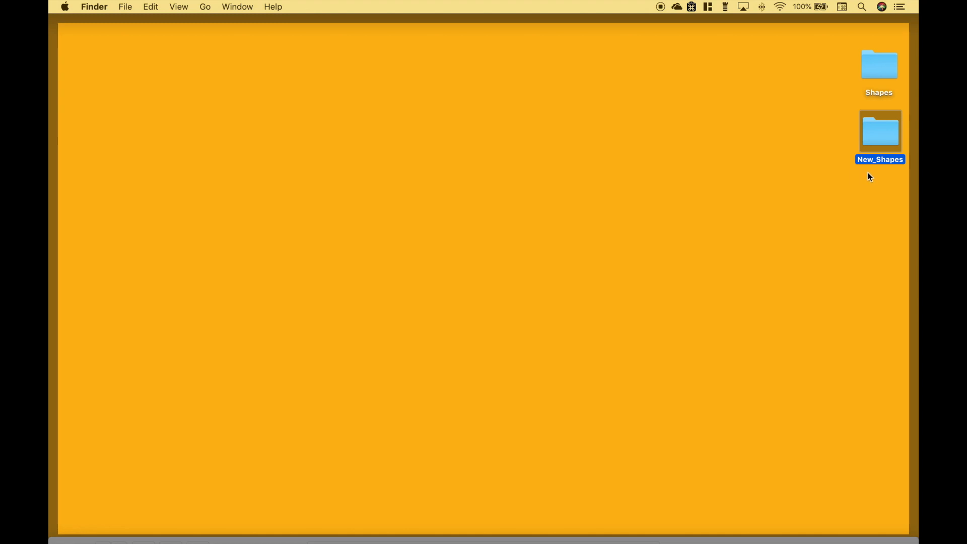
click(687, 197)
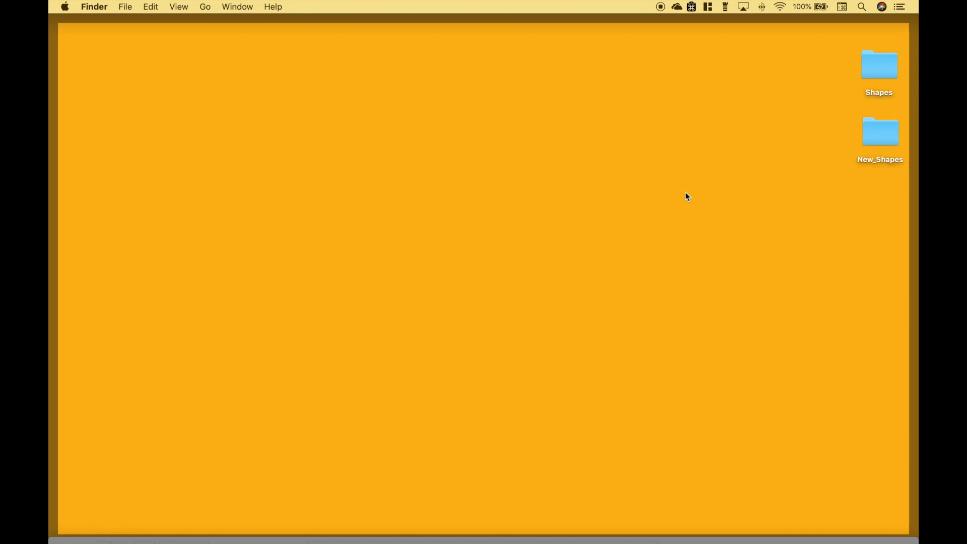
right_click(686, 197)
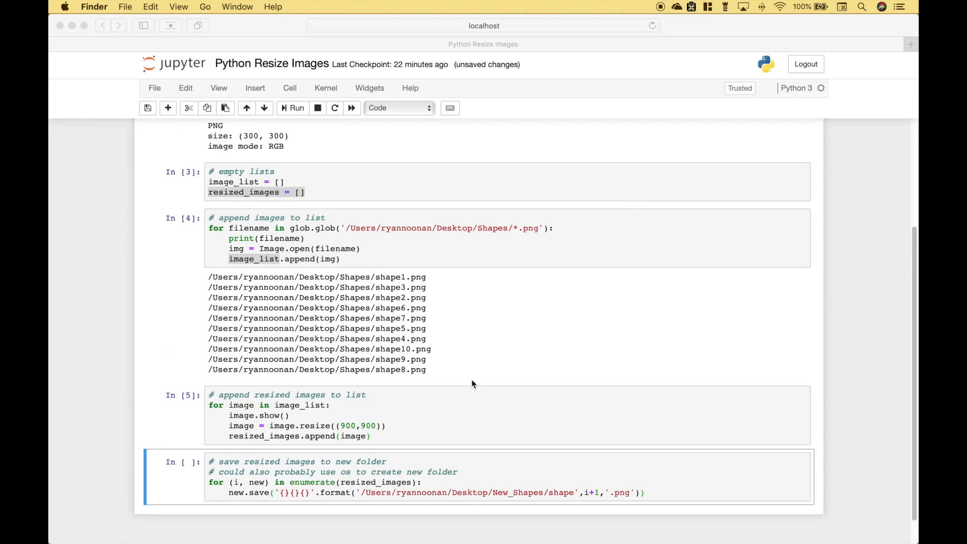
mouse_move(437, 467)
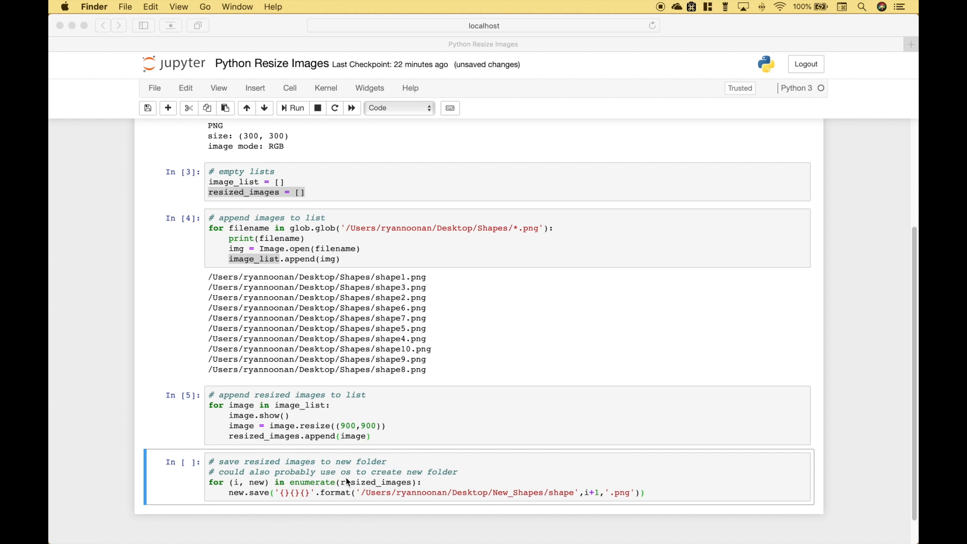
click(421, 483)
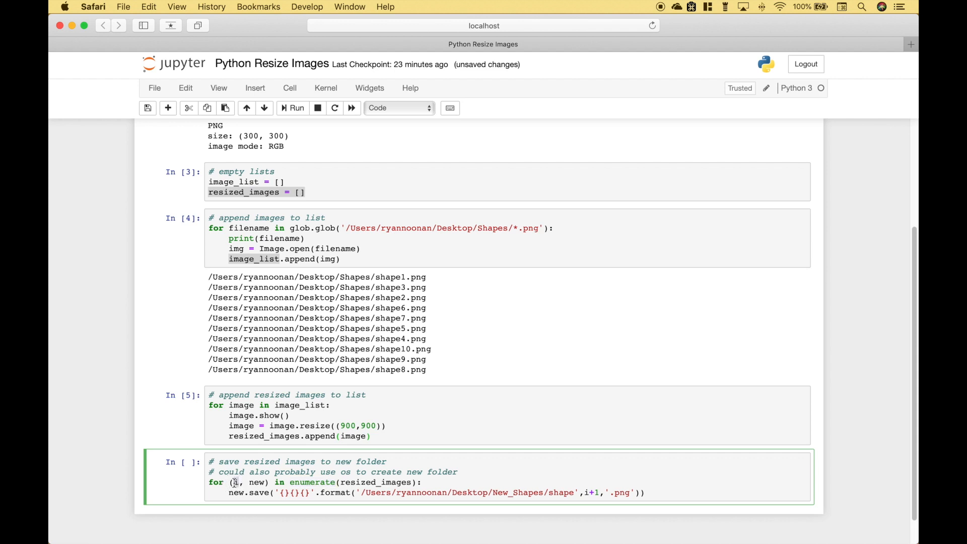
double_click(255, 481)
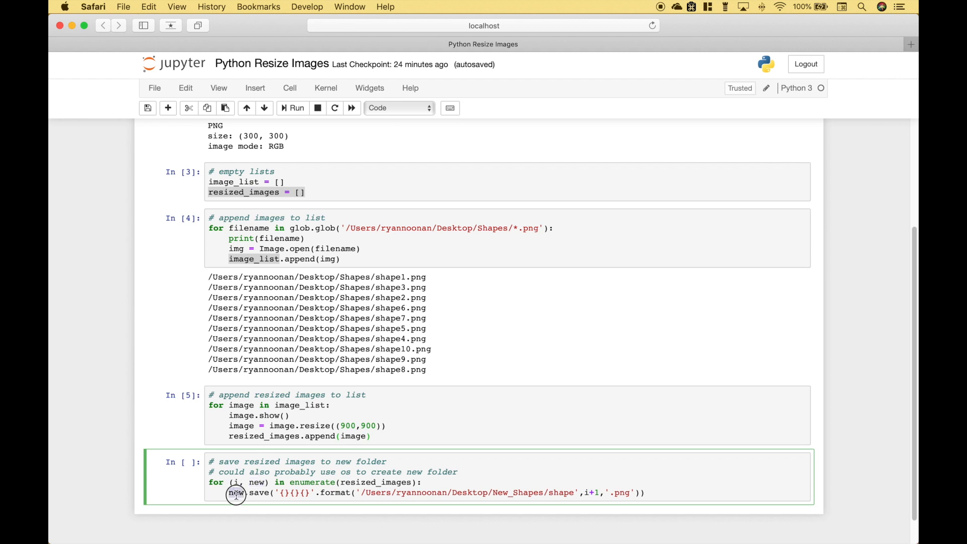
double_click(259, 493)
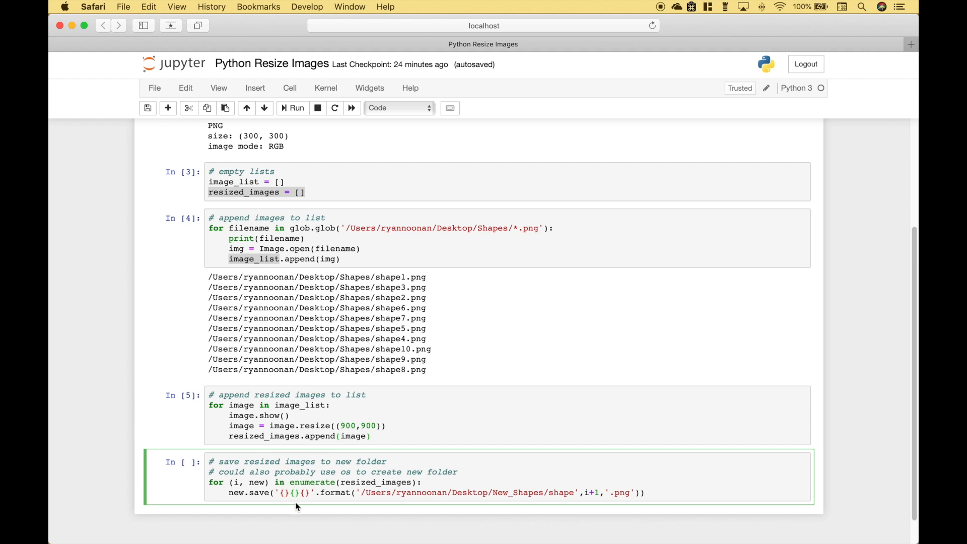
click(294, 492)
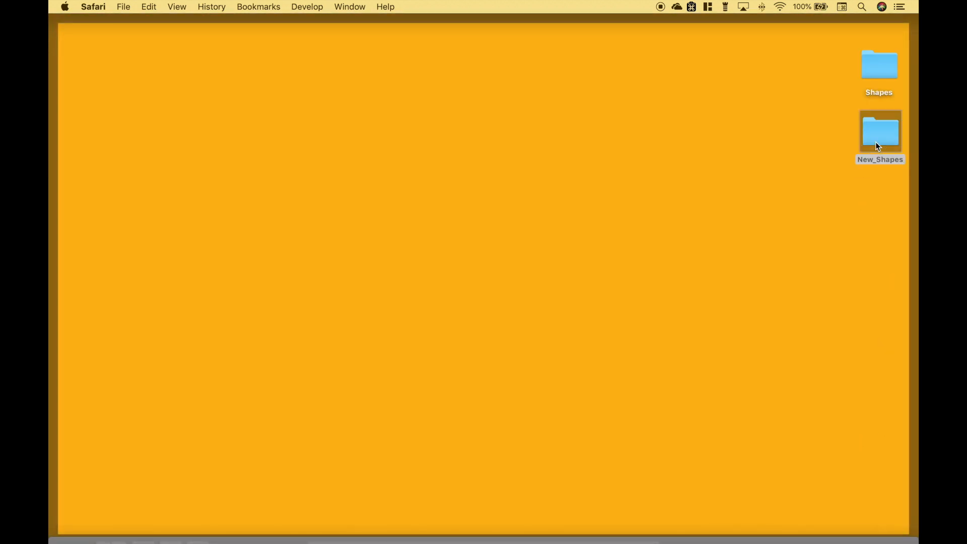
double_click(880, 131)
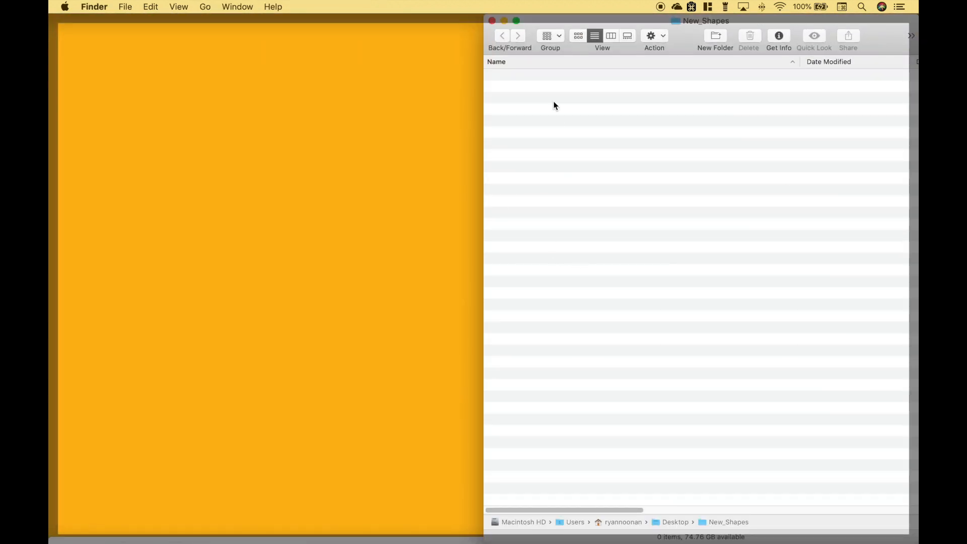
mouse_move(512, 80)
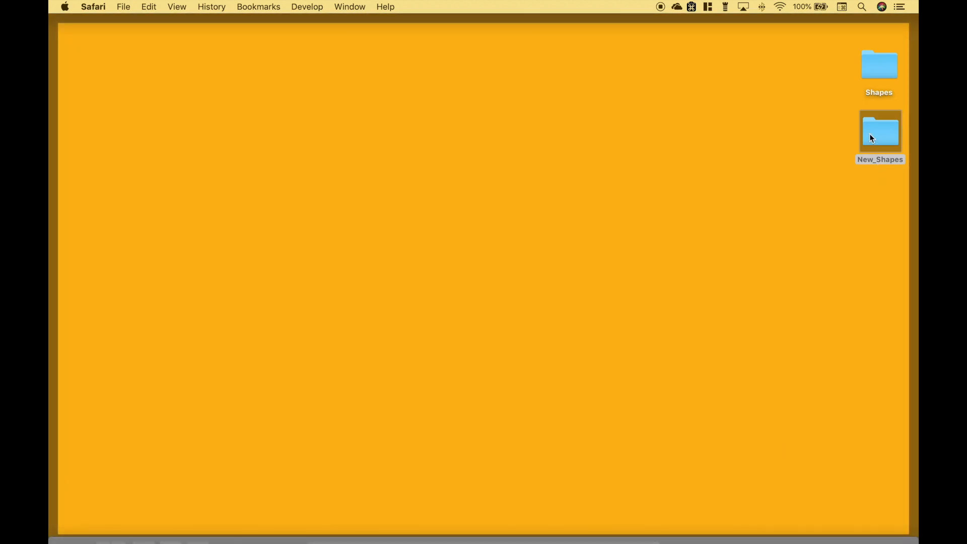
Open New_Shapes, preview resized shape1.png, then close Preview and the Finder window
double_click(879, 129)
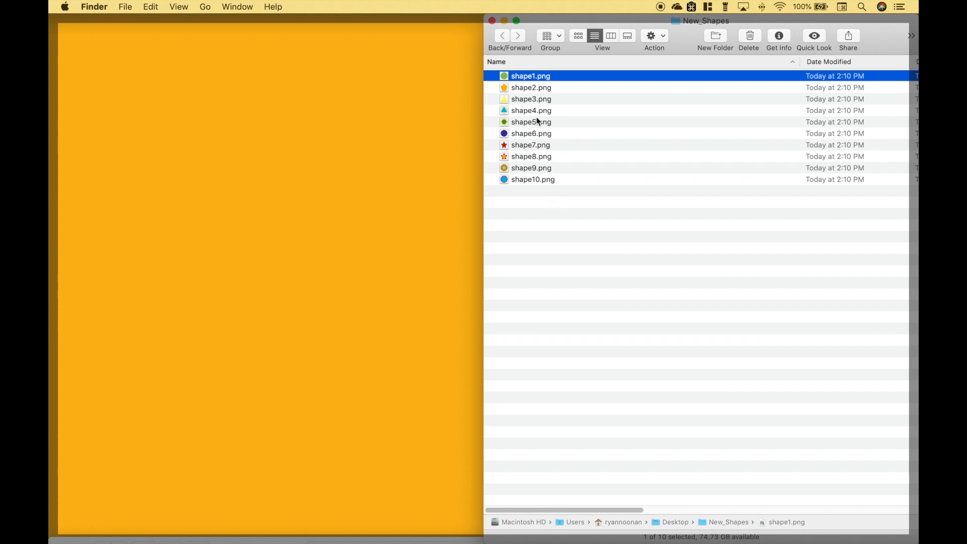
mouse_move(562, 80)
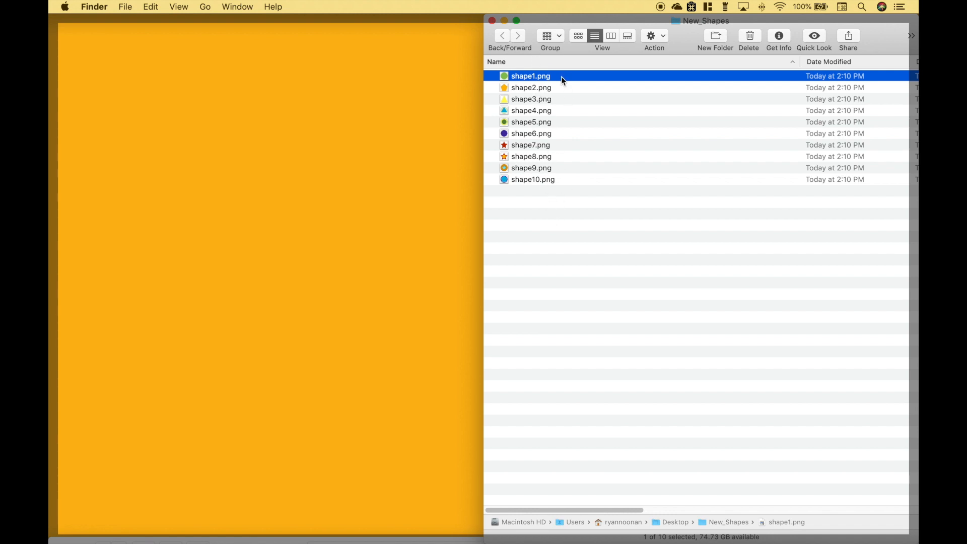
double_click(530, 76)
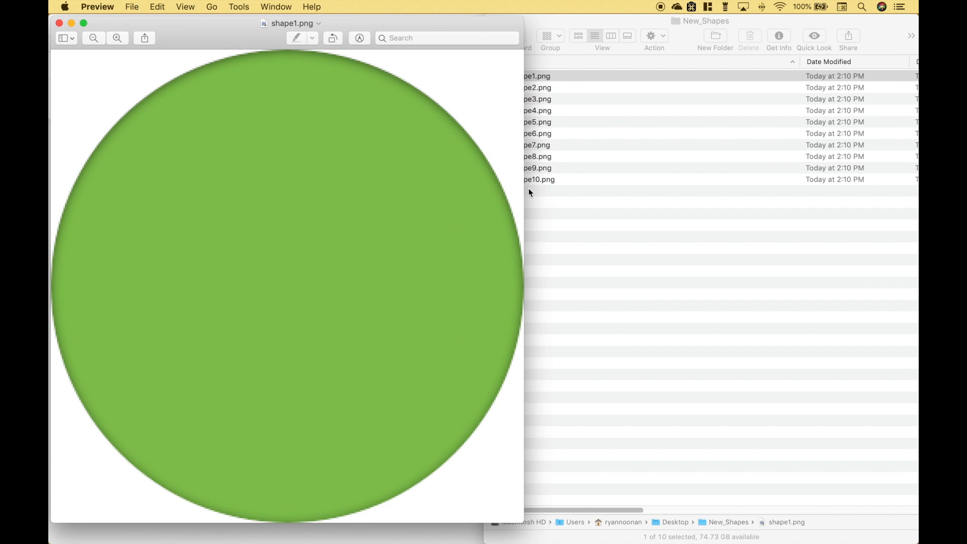
mouse_move(318, 344)
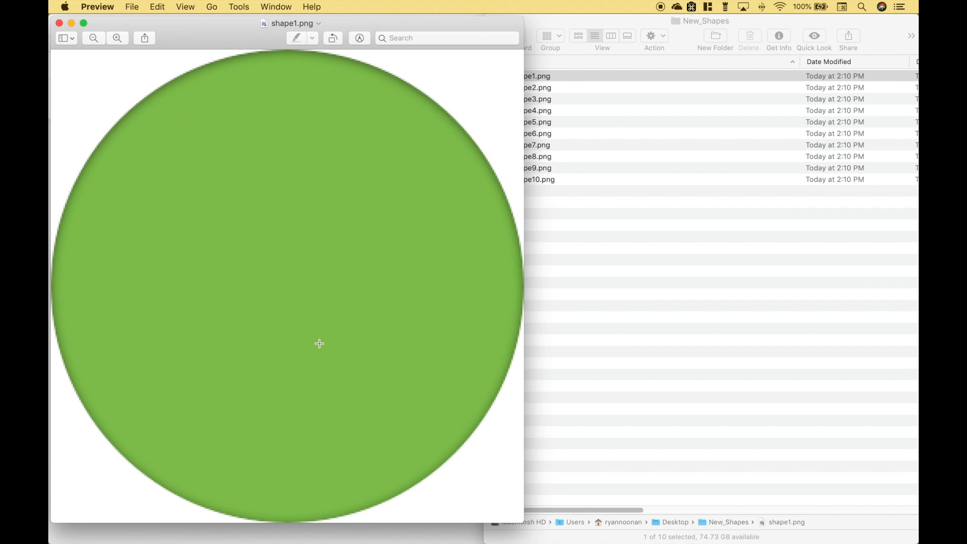
mouse_move(266, 261)
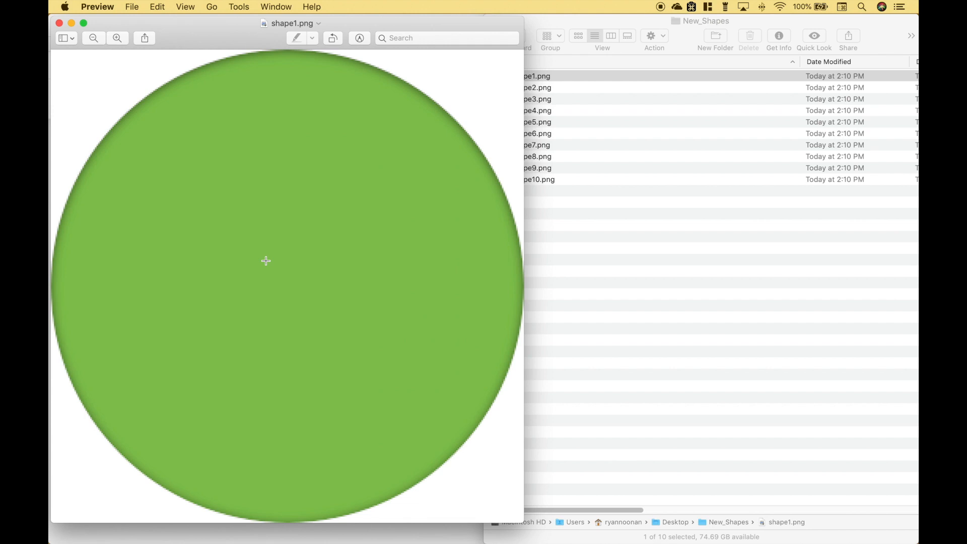
click(59, 23)
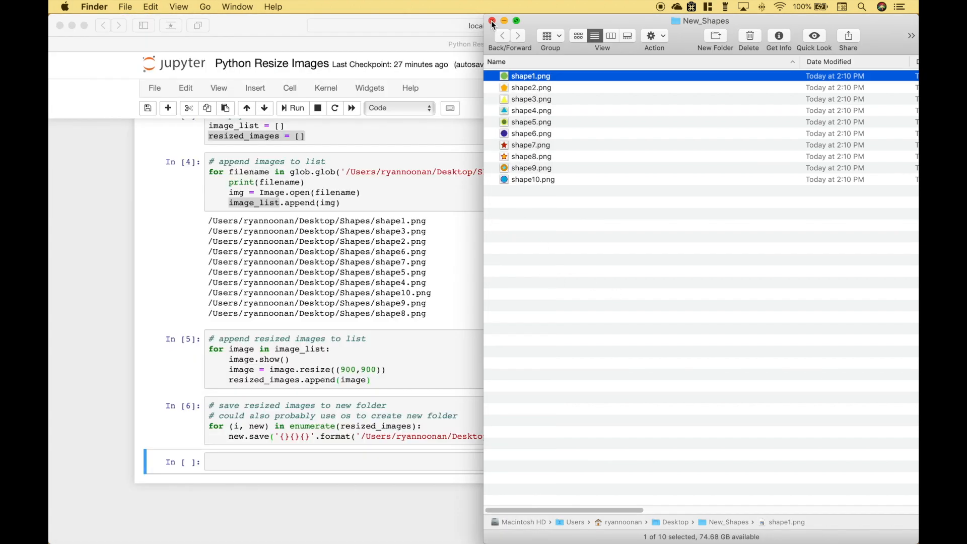
click(492, 21)
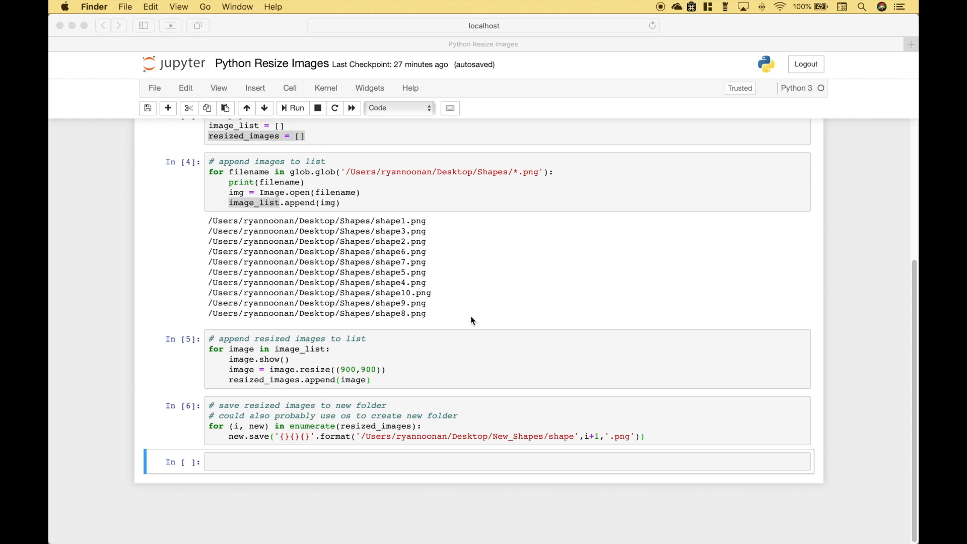